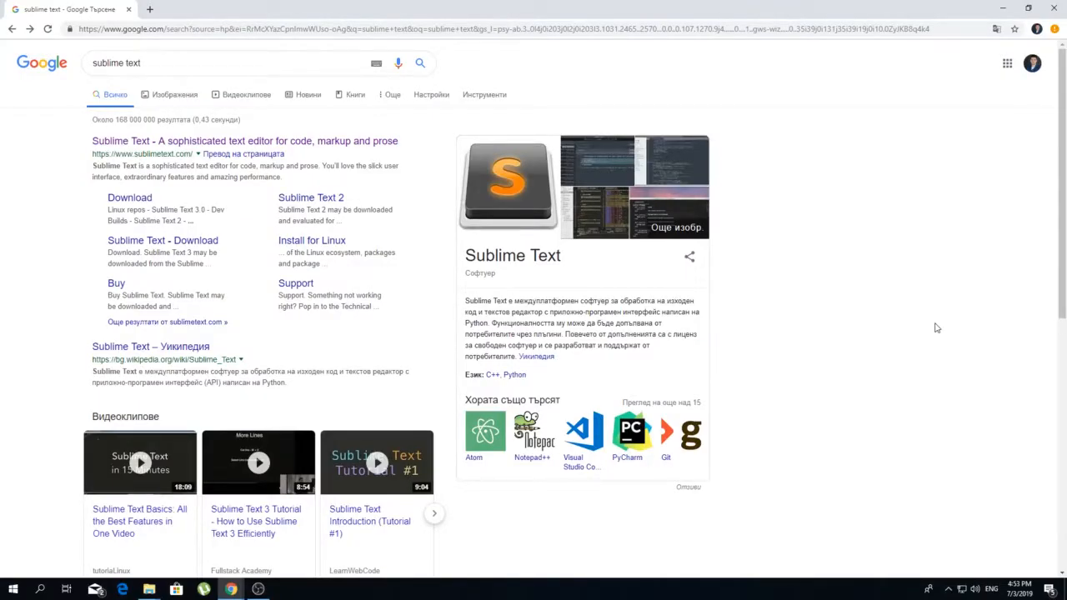
mouse_move(219, 261)
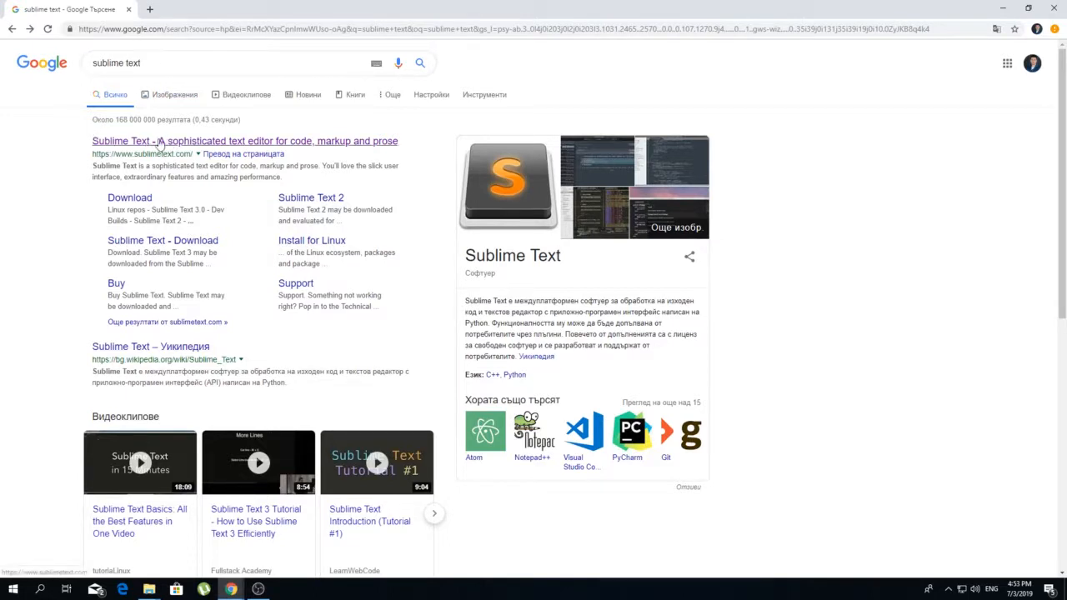
Step: Download the Sublime Text 3 Windows installer from the official sublimetext.com homepage
left_click(245, 140)
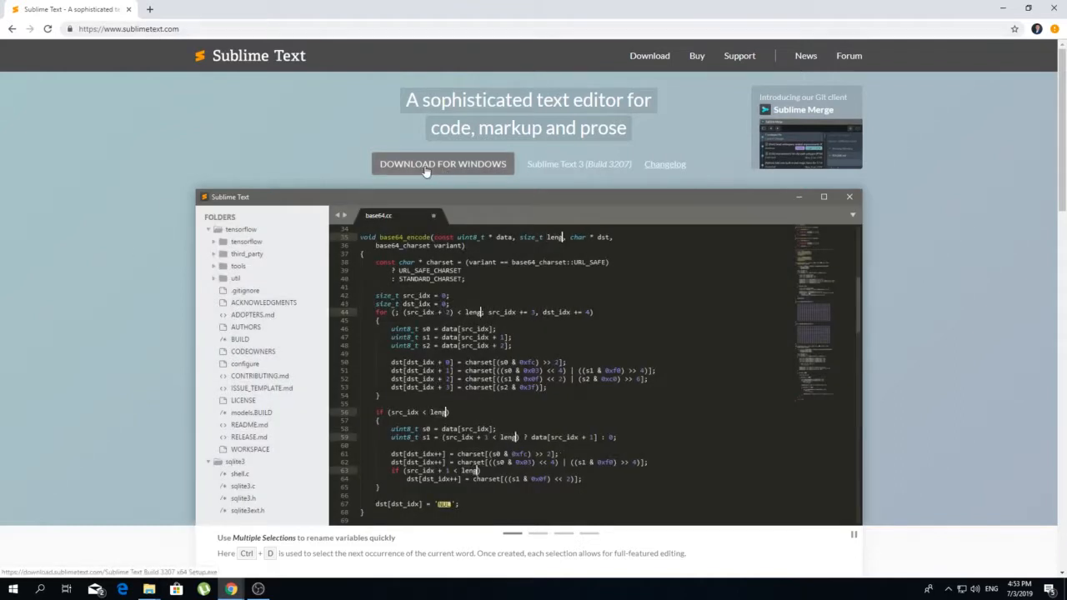
left_click(442, 163)
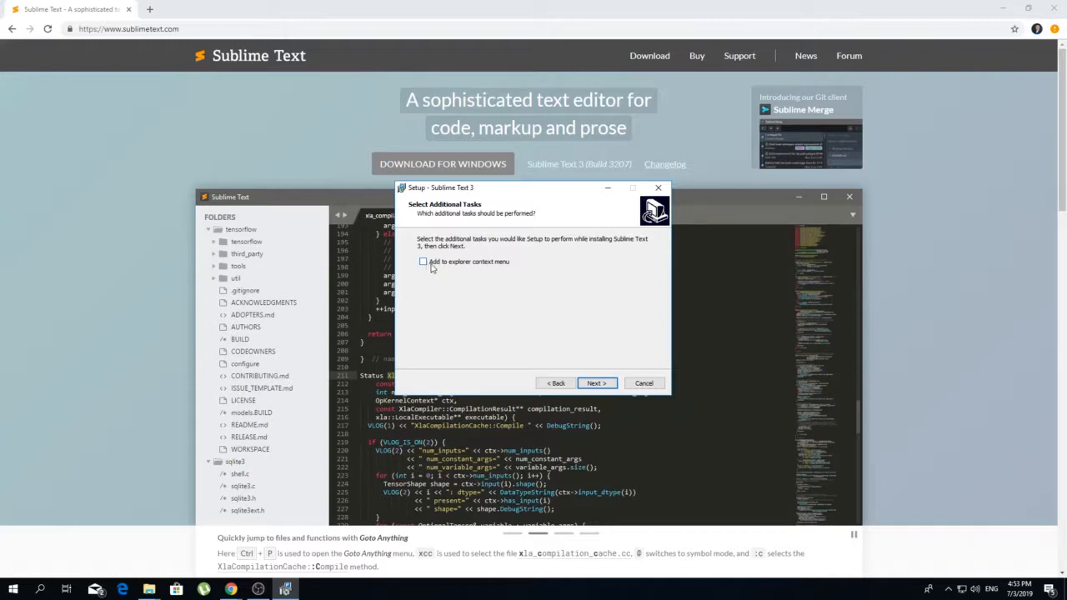
Step: Install Sublime Text 3 with 'Add to explorer context menu' enabled and find it in the Start menu
left_click(423, 261)
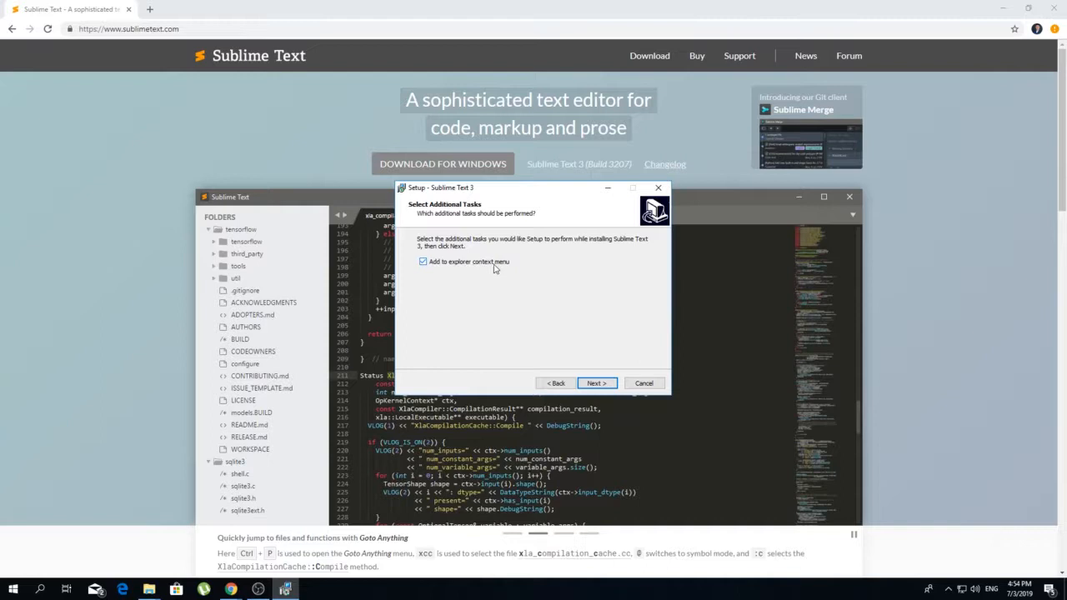
mouse_move(448, 267)
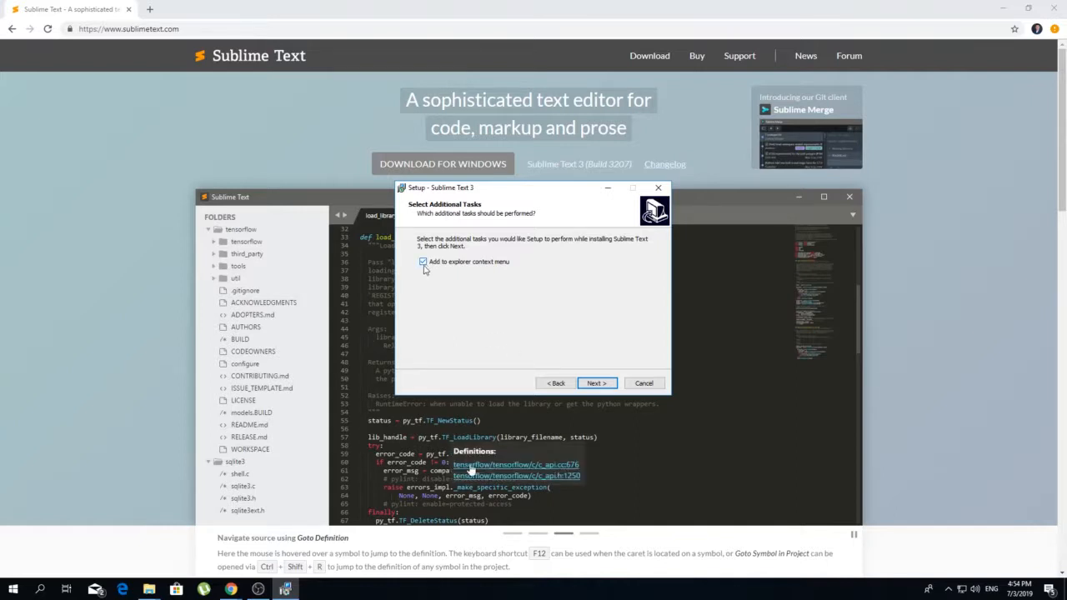
left_click(596, 382)
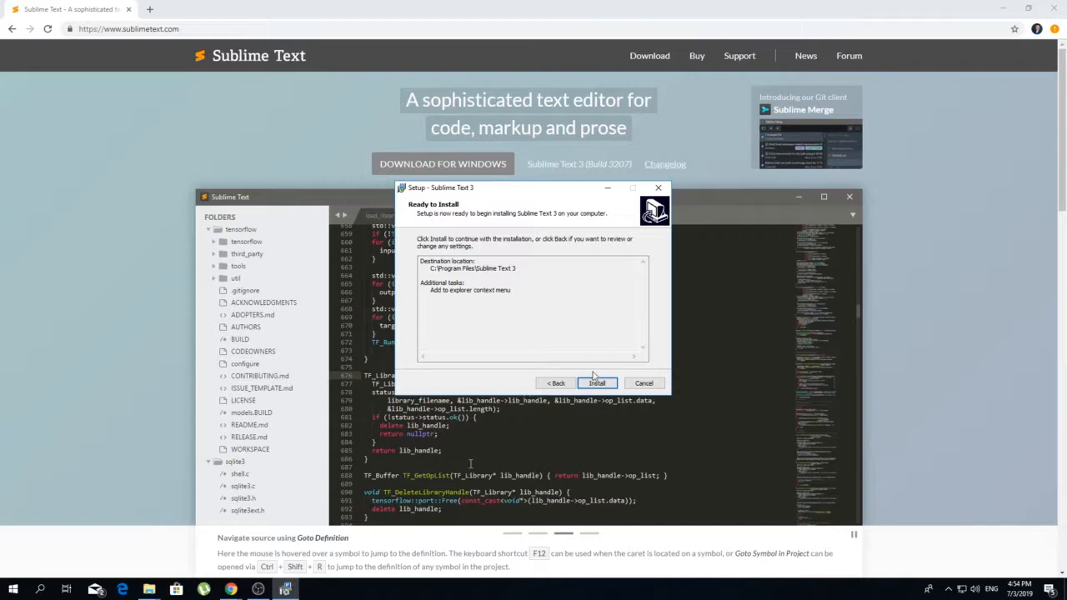
left_click(597, 383)
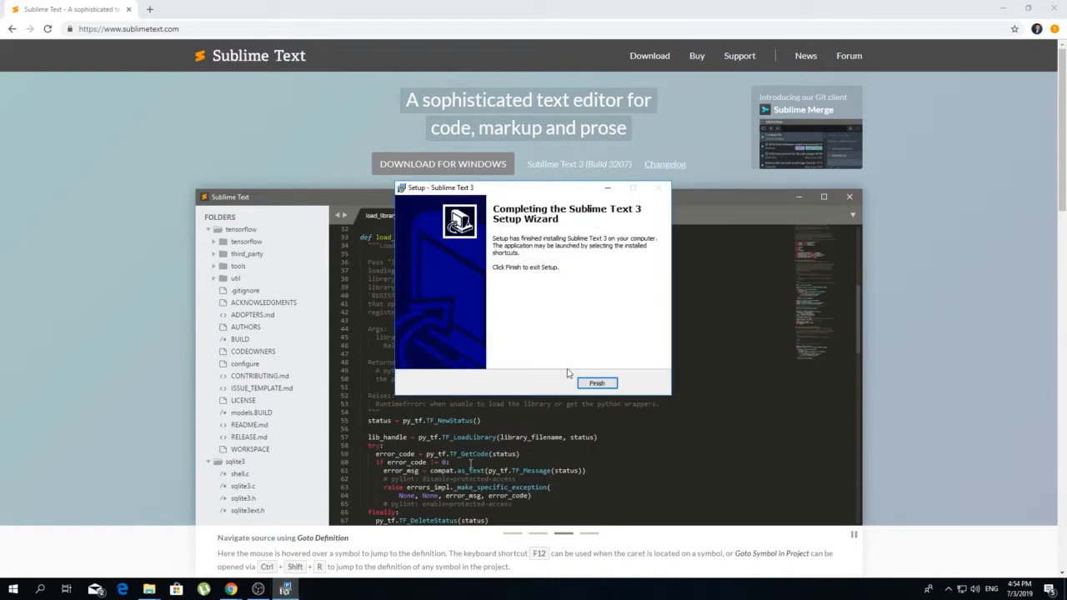
left_click(596, 382)
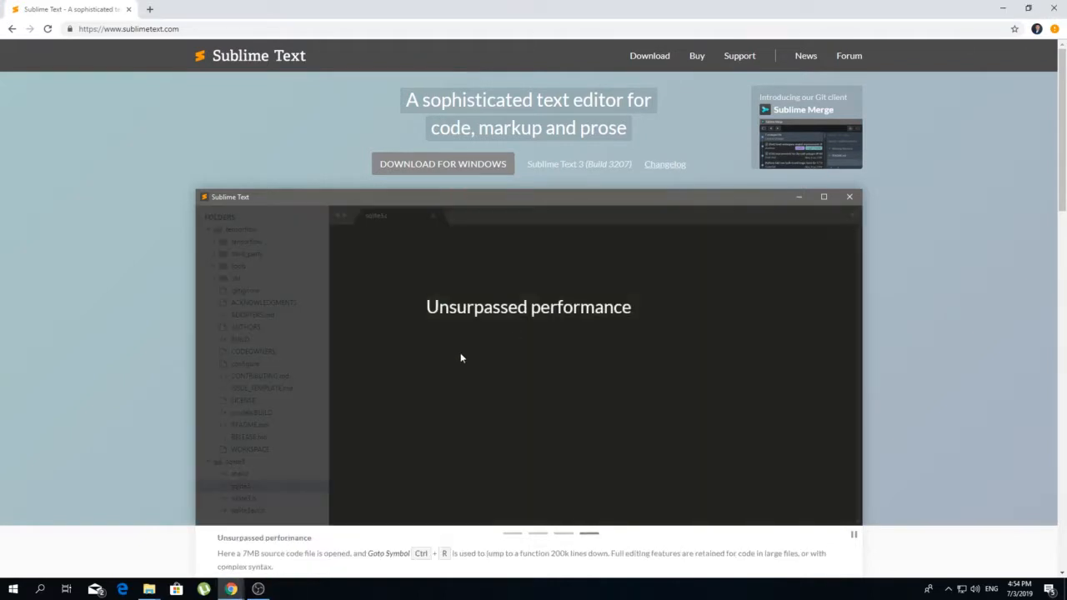
left_click(12, 589)
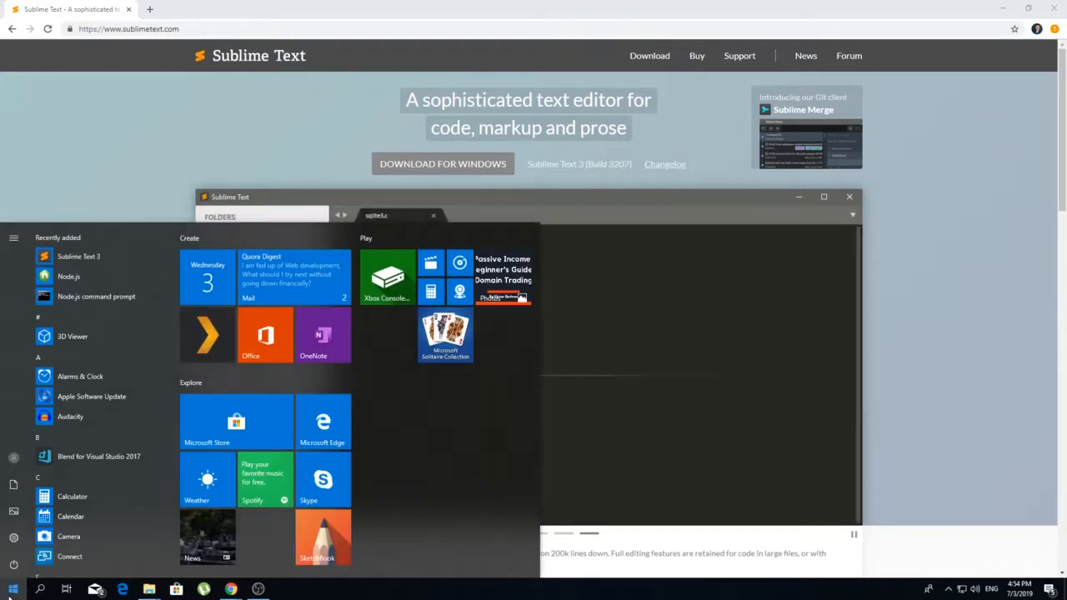